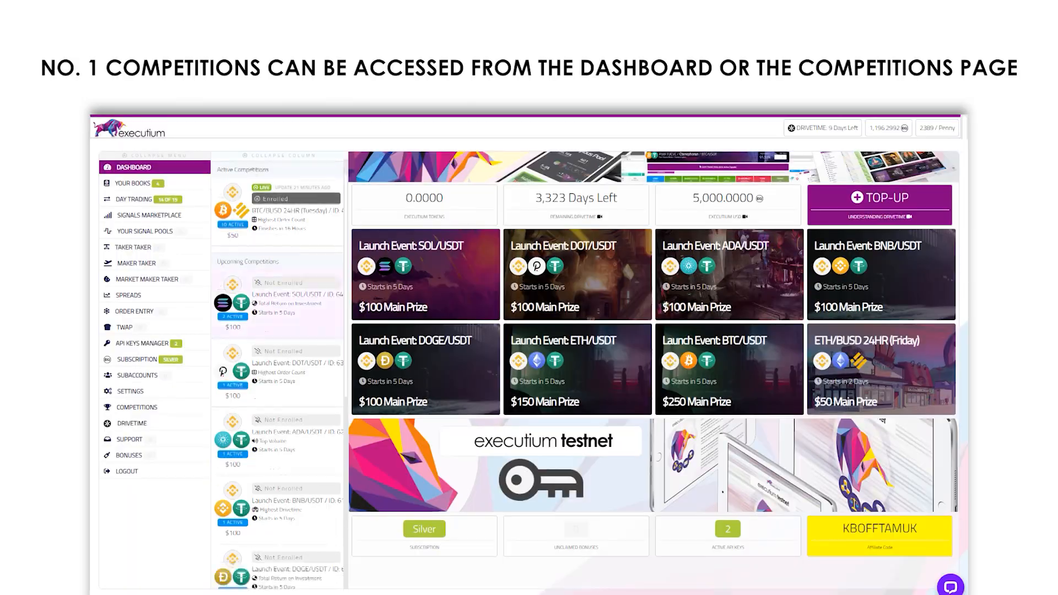
Open the Competitions overview, then the 24HR ETH/BUSD competition details
left_click(136, 407)
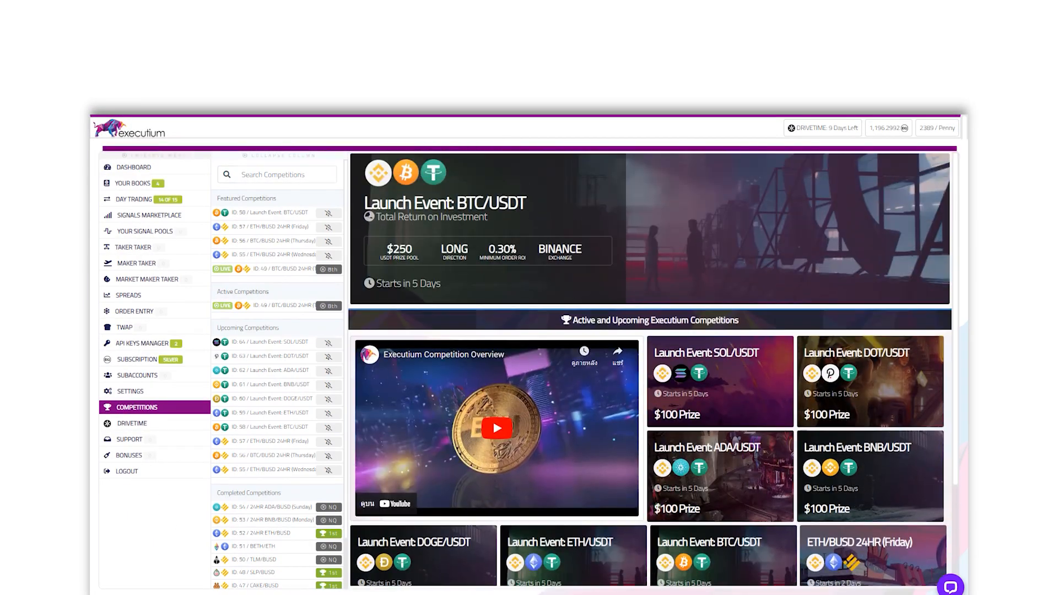
left_click(273, 369)
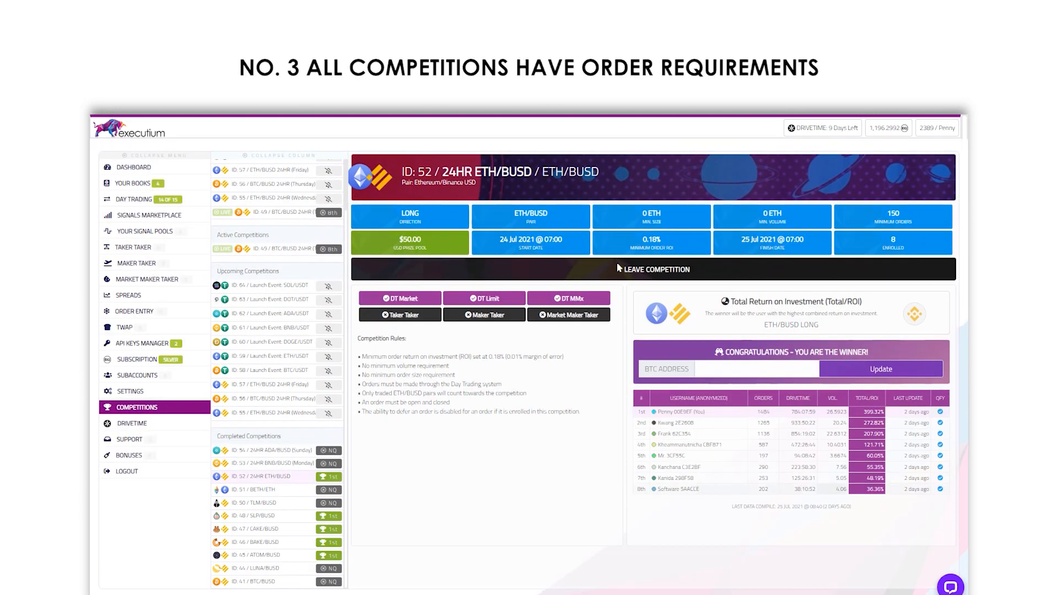
Open the Launch Event ETH/USDT competition from the competitions list
left_click(270, 503)
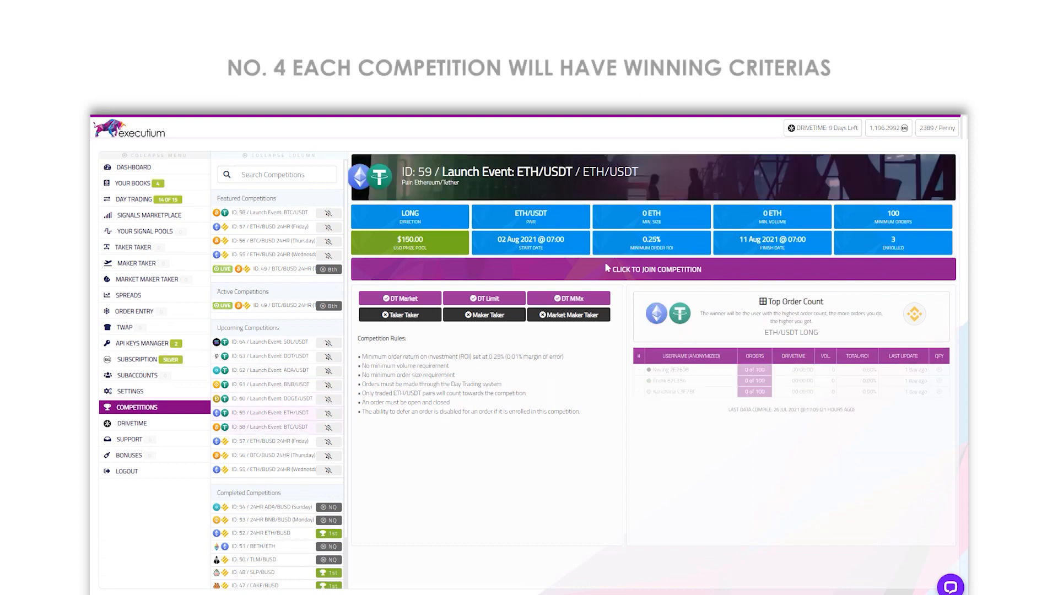
Open the Launch Event DOGE/USDT competition to see its total-ROI winning criterion
left_click(270, 399)
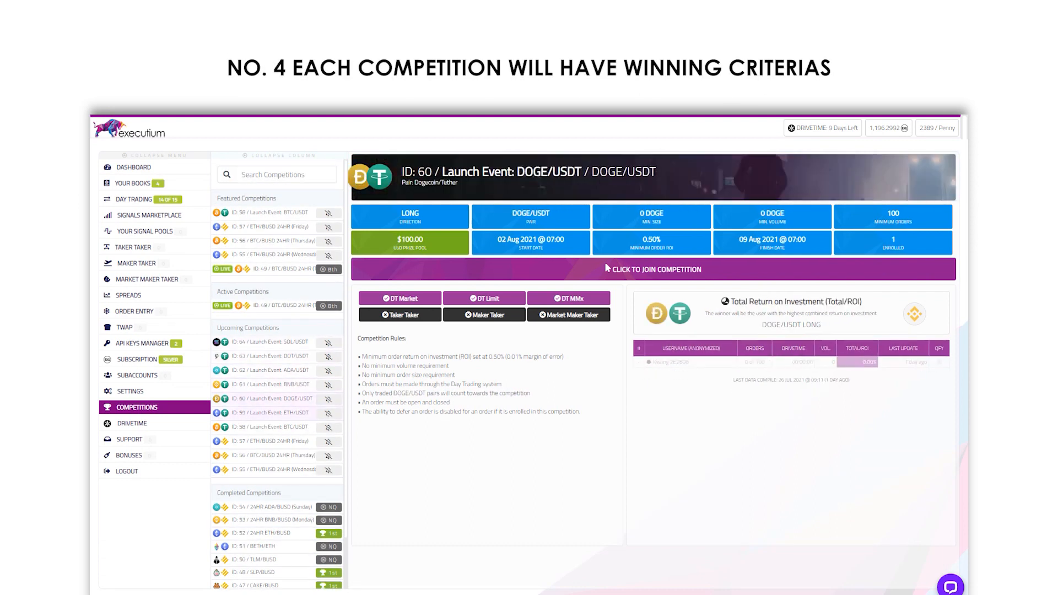
left_click(269, 385)
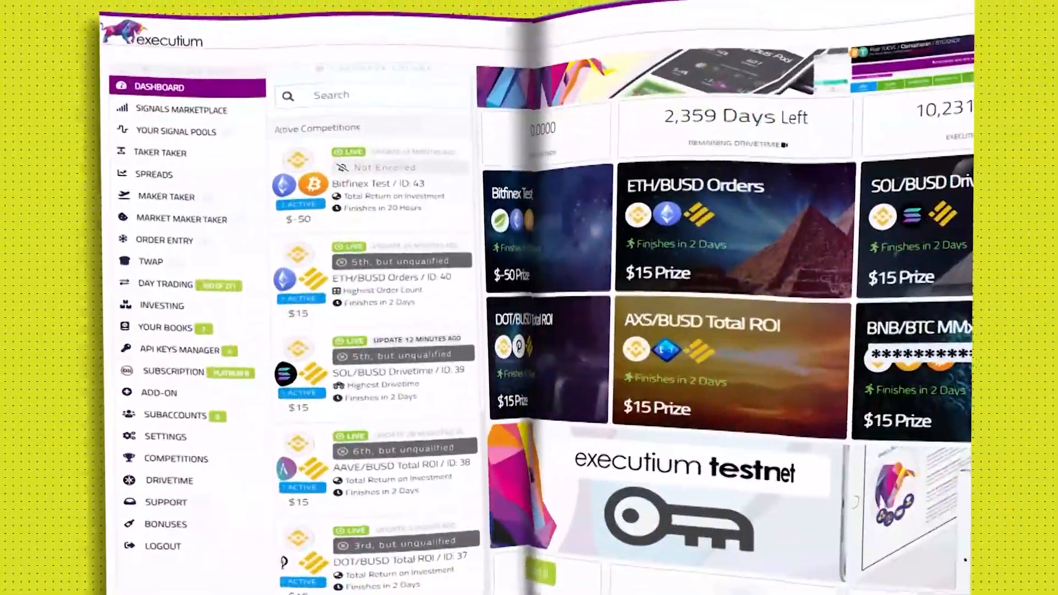
Go to Day Trading and scroll to the Open Positions table's trophy-marked orders
left_click(180, 458)
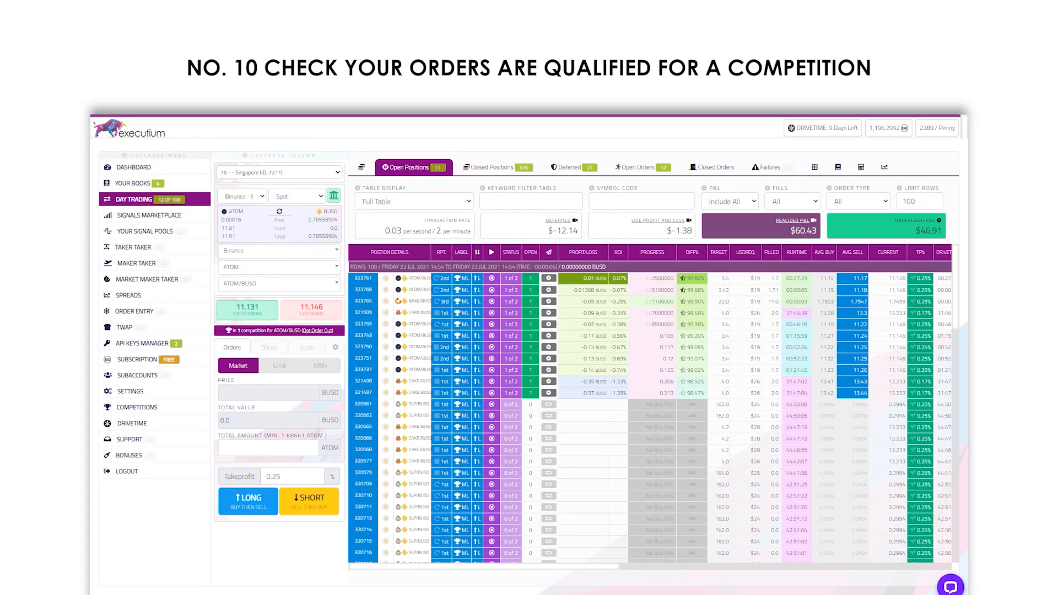
scroll("down", 3)
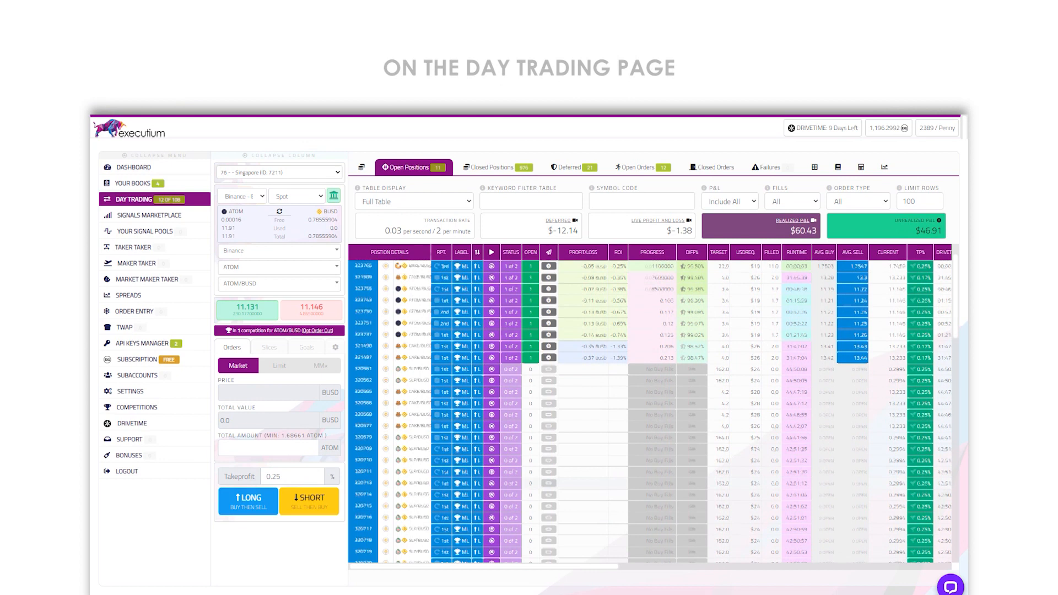